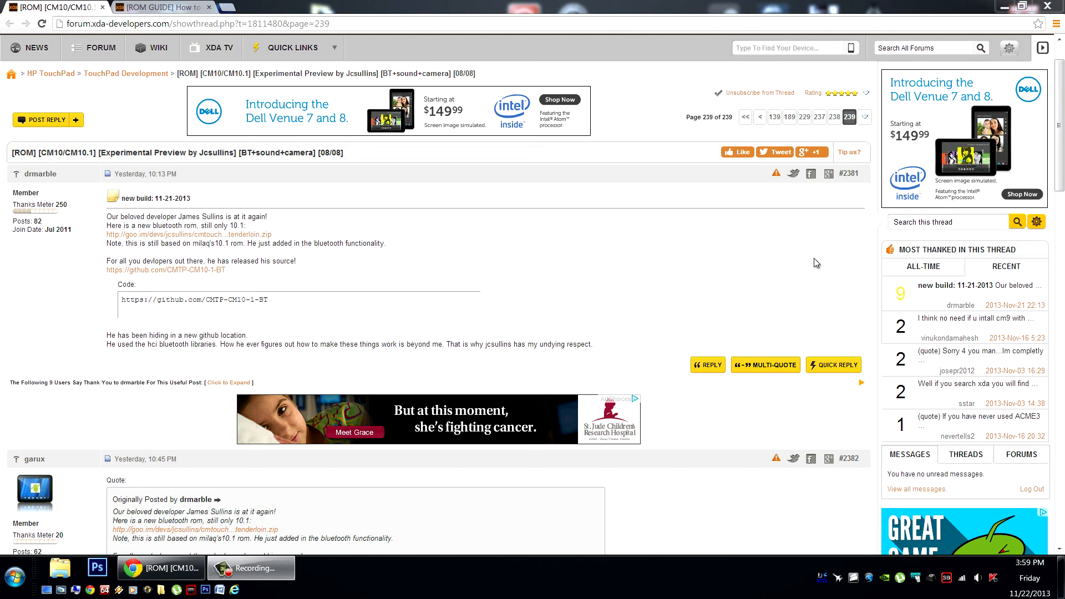
mouse_move(171, 284)
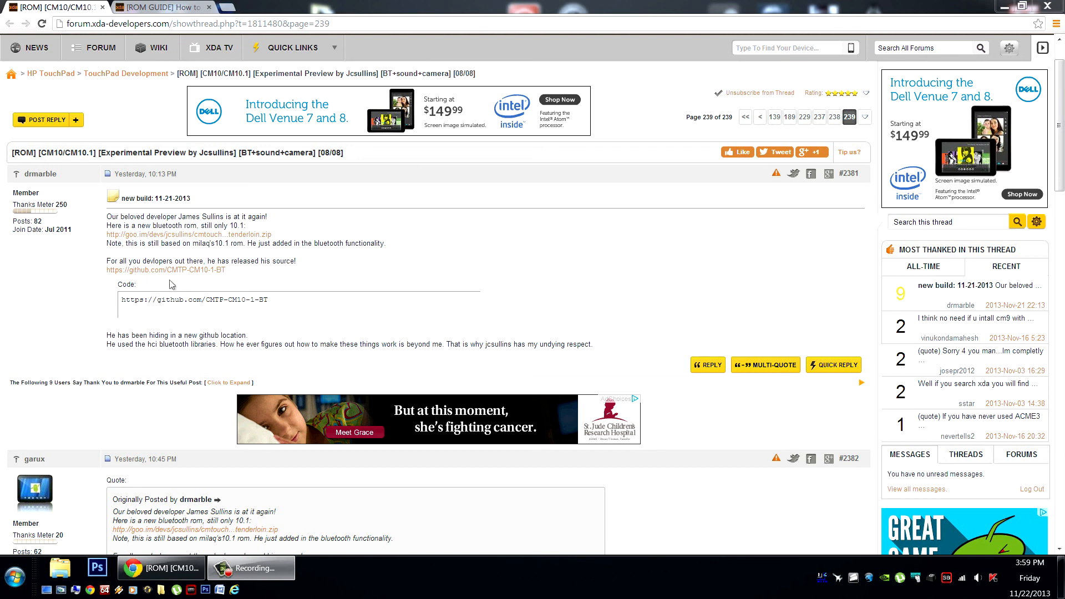
mouse_move(347, 281)
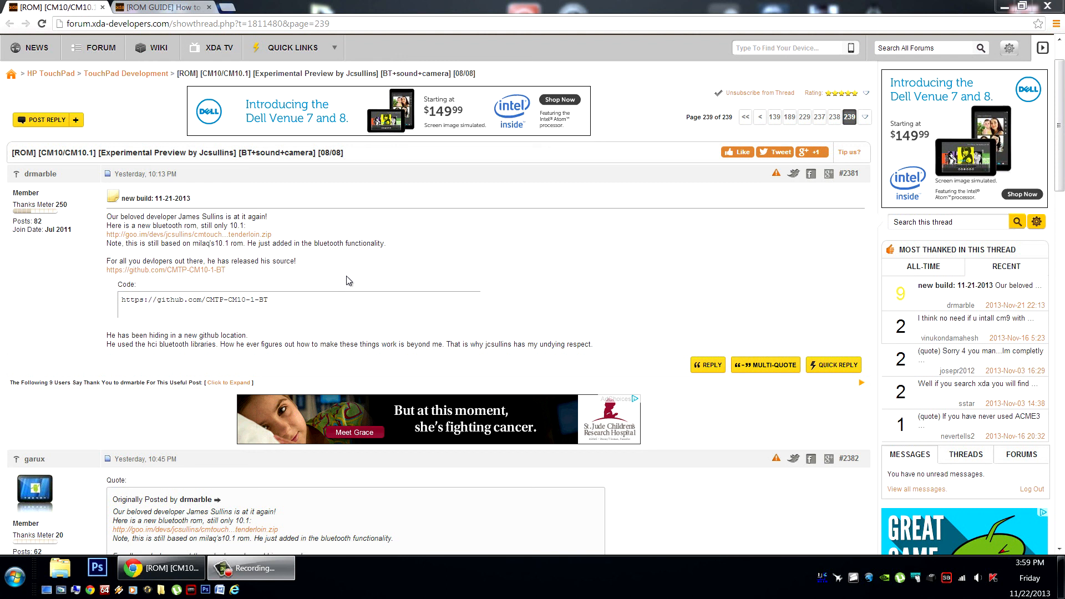
mouse_move(667, 219)
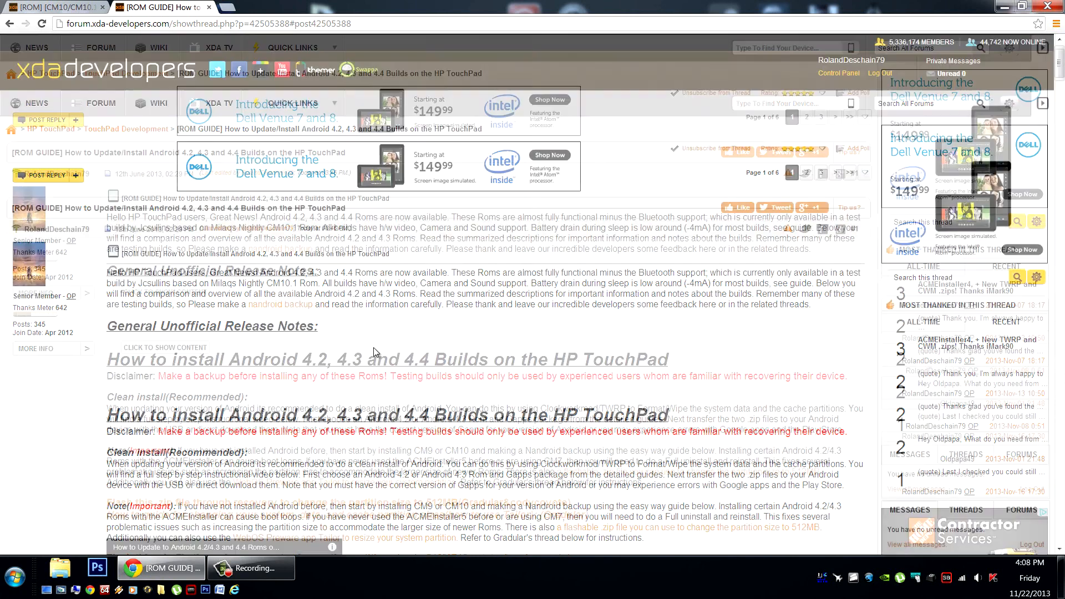
scroll(down, 3)
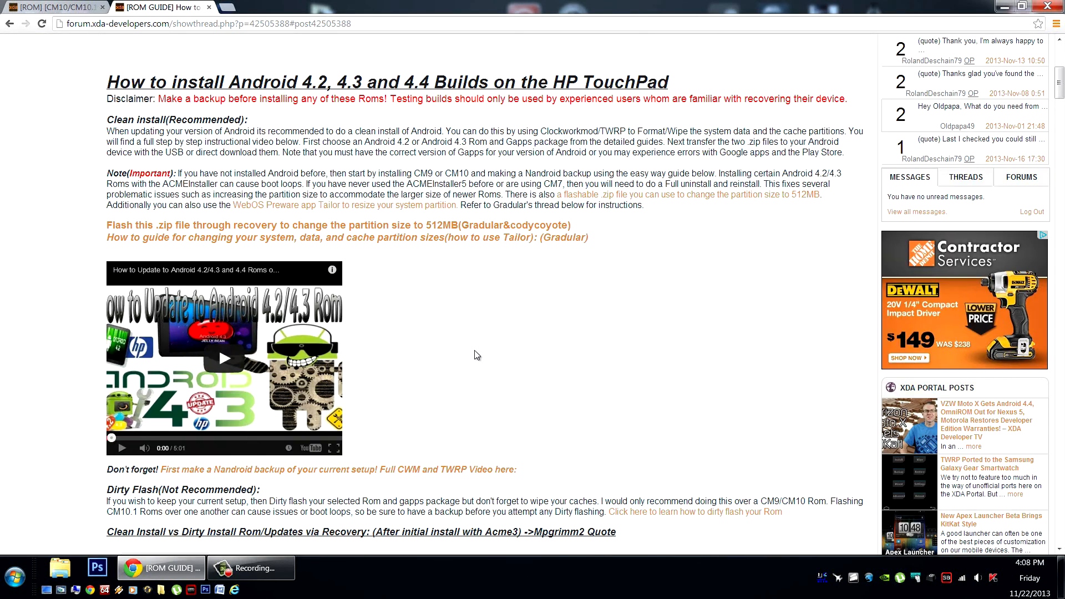
scroll(down, 3)
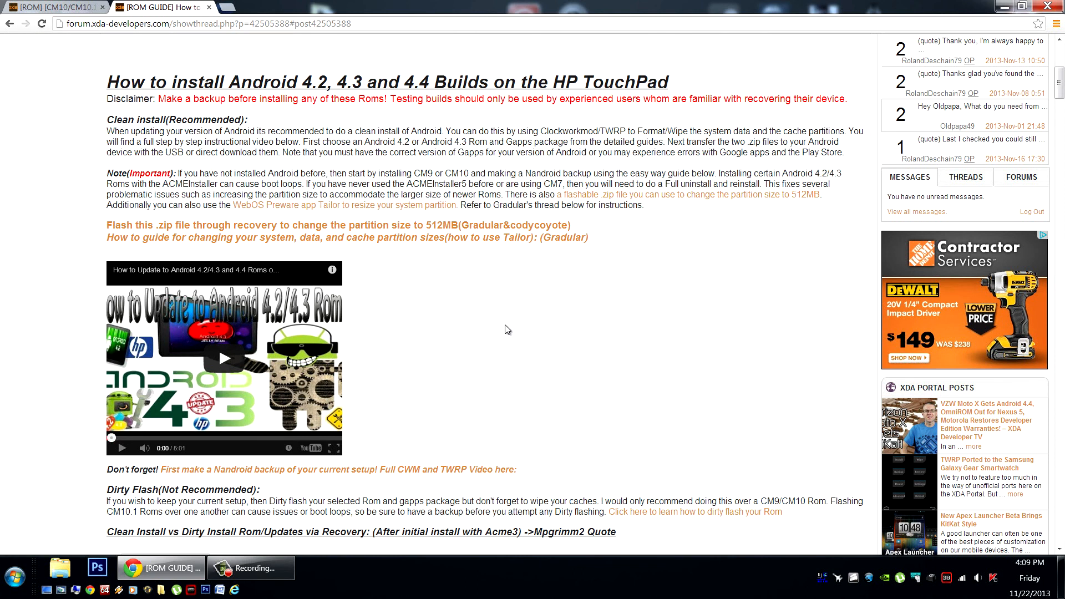
mouse_move(510, 323)
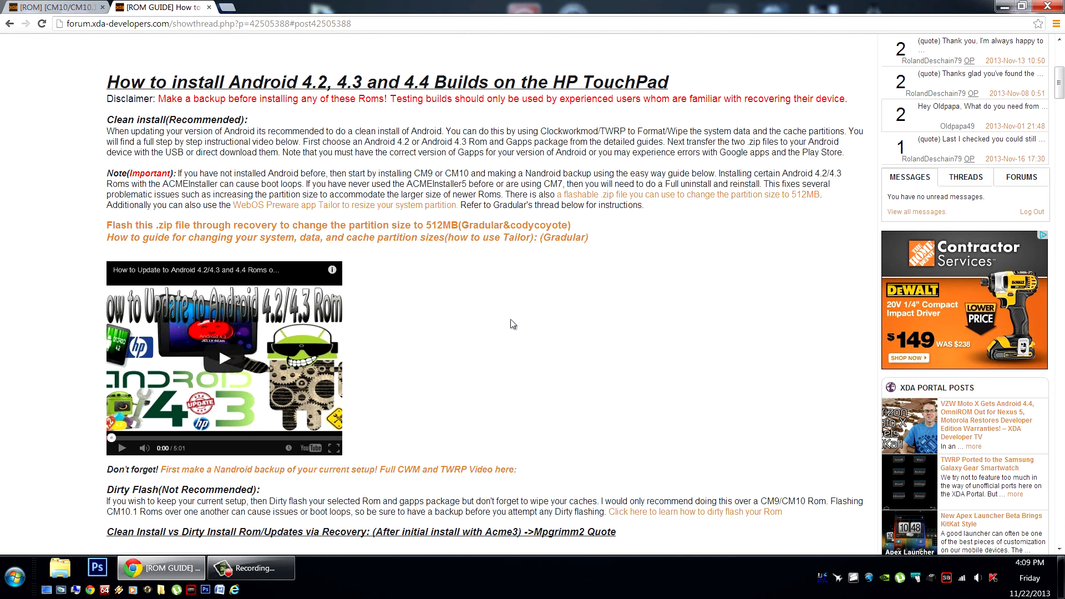
mouse_move(515, 320)
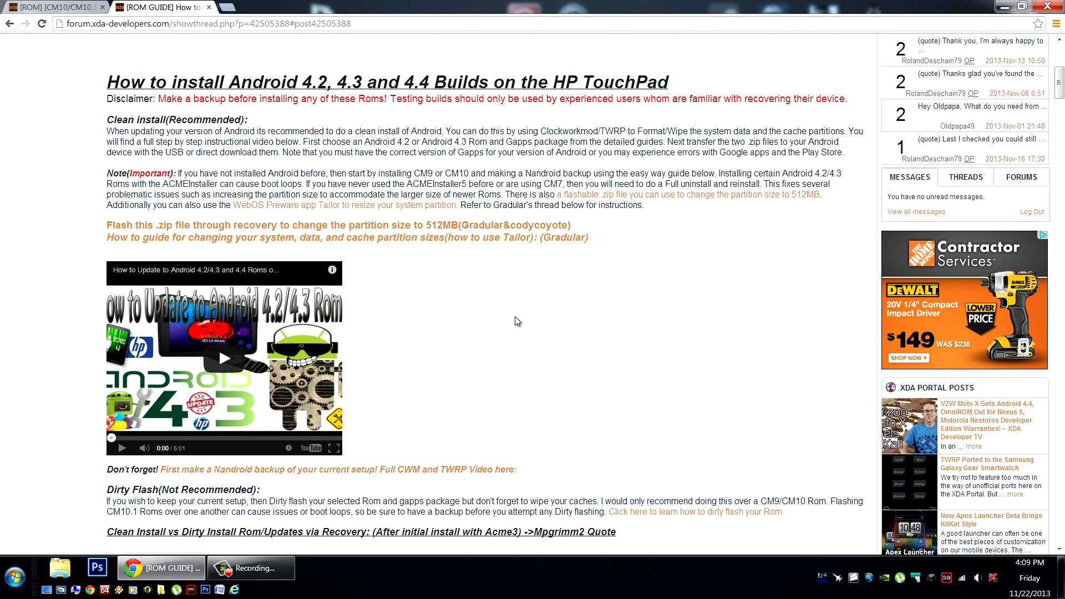
- Reveal the Clean vs Dirty Install explanation and scroll to the Android 4.2.2 ROM guide section
scroll(down, 3)
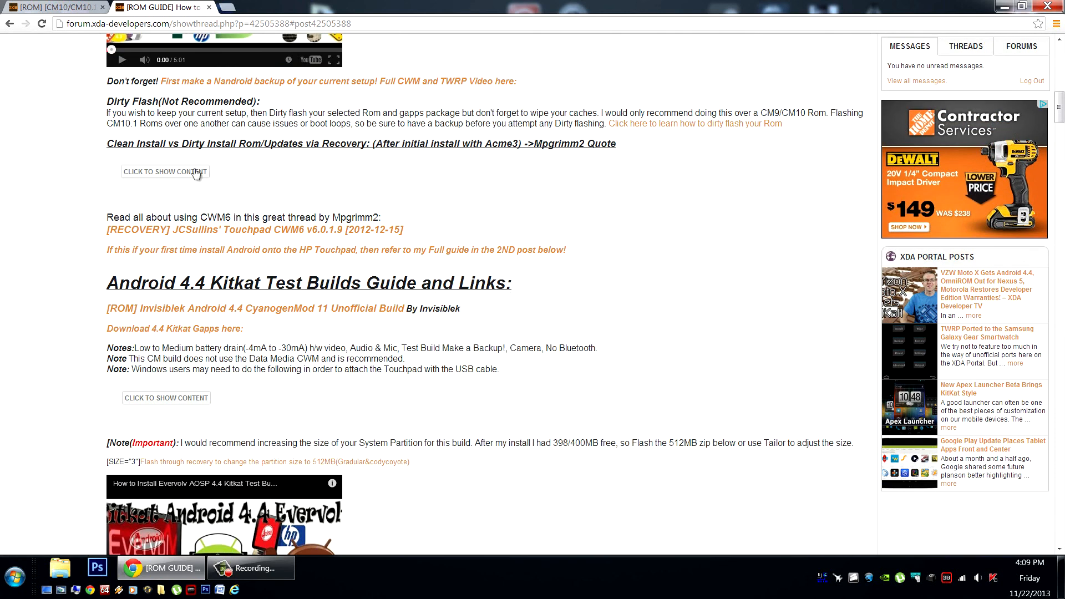
click(164, 171)
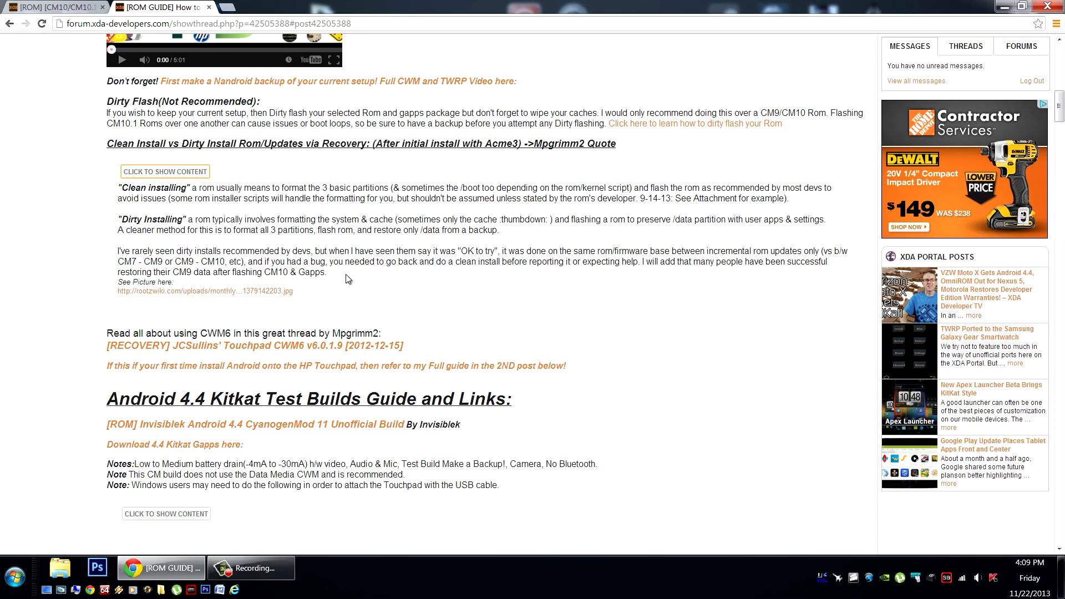
scroll(down, 3)
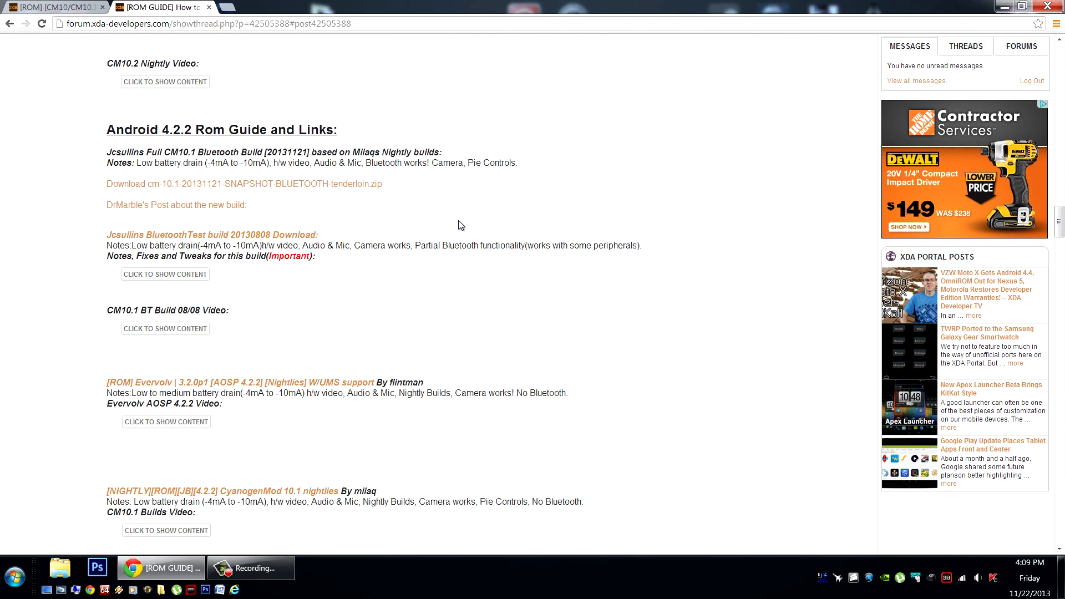
- Bring Jcsullins' CM10.1 Bluetooth build download link to the top and clear the text selection
scroll(down, 3)
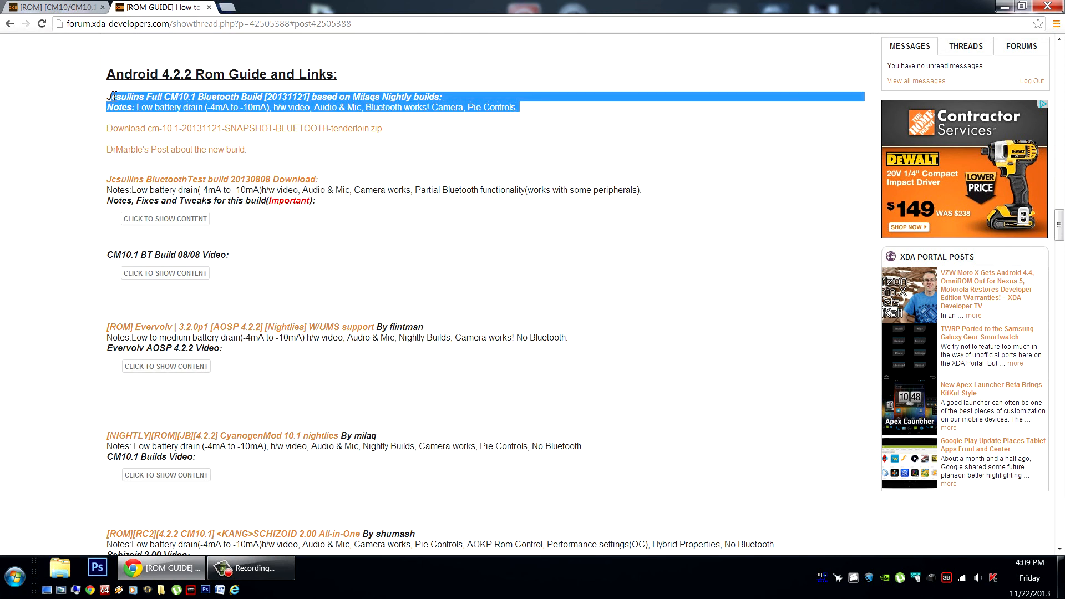
click(418, 144)
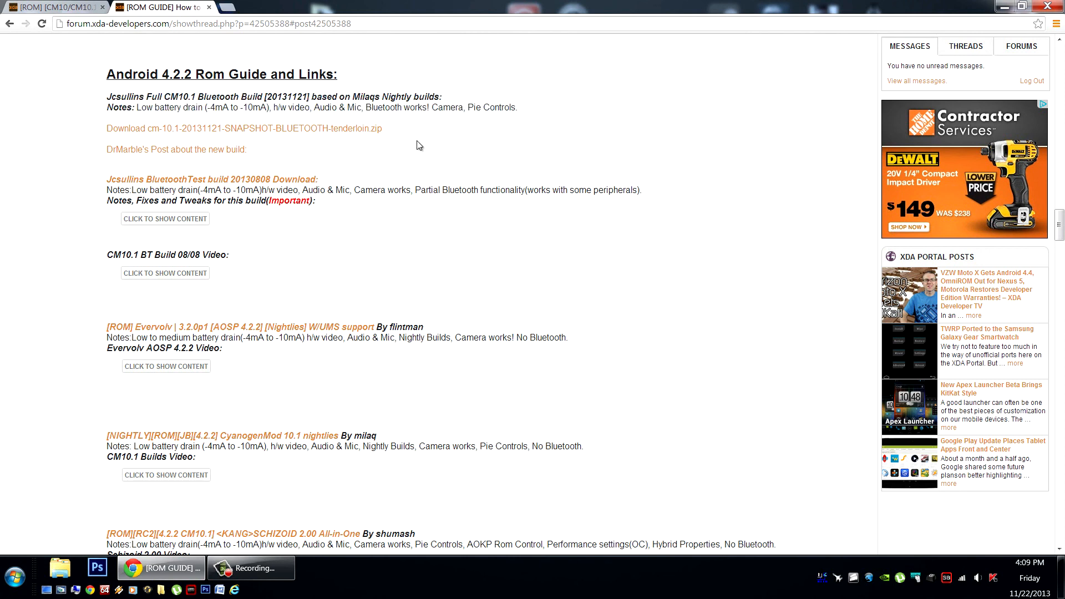